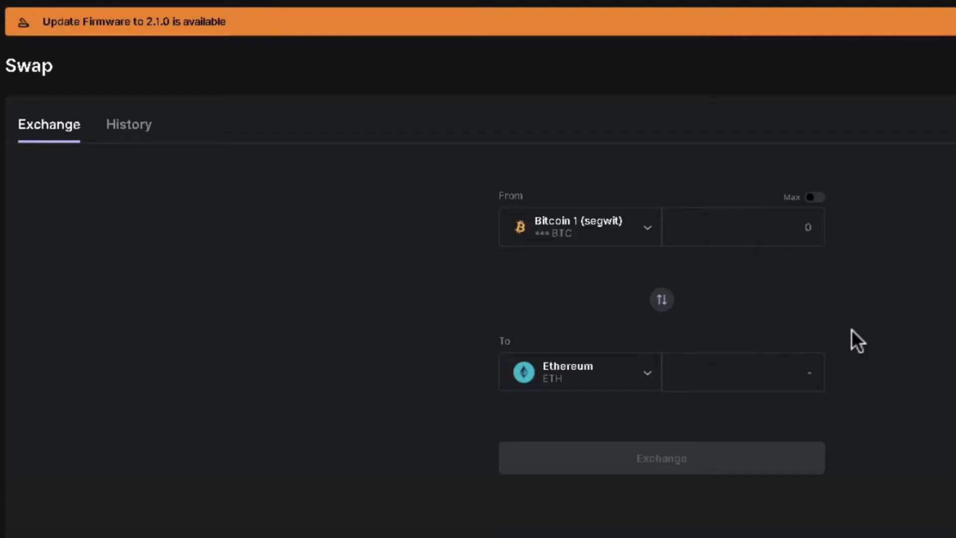
mouse_move(362, 419)
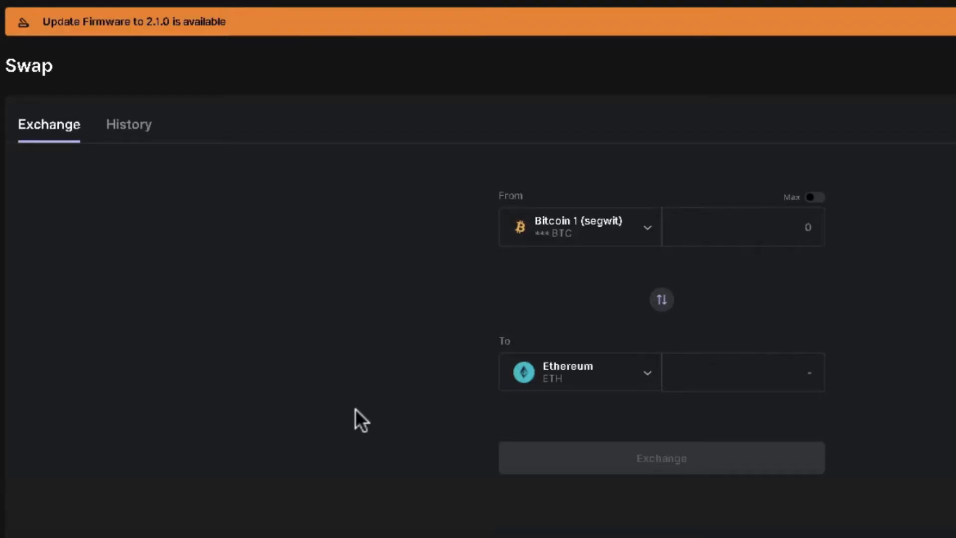
mouse_move(321, 171)
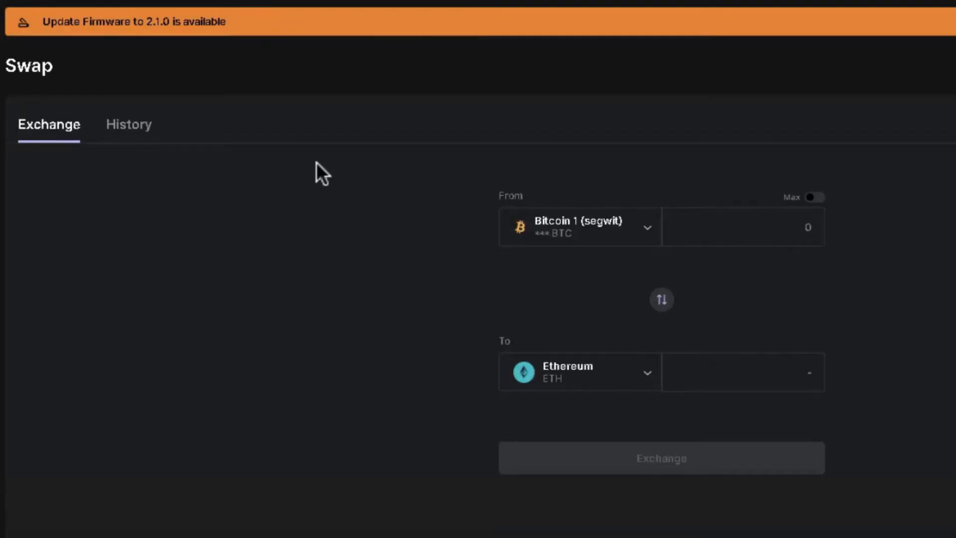
mouse_move(593, 262)
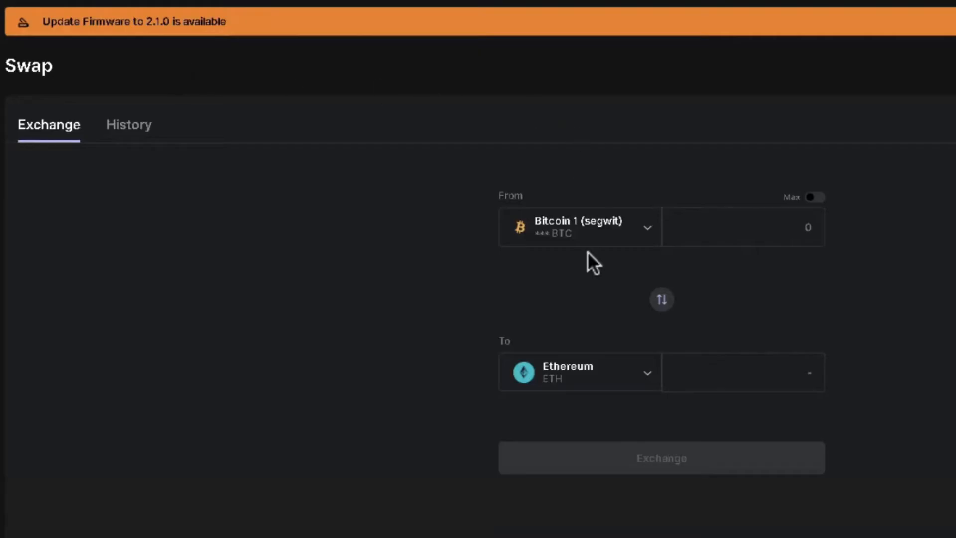
mouse_move(722, 267)
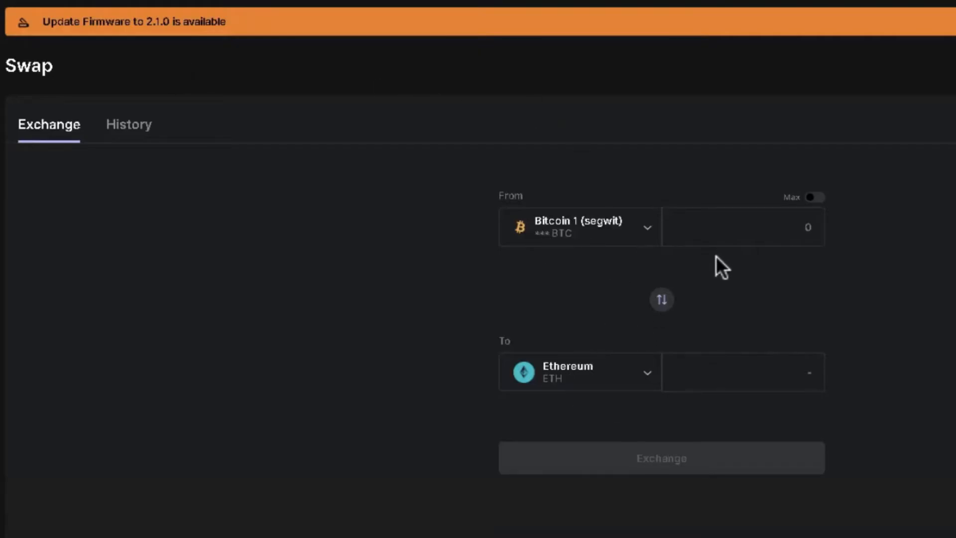
mouse_move(6, 61)
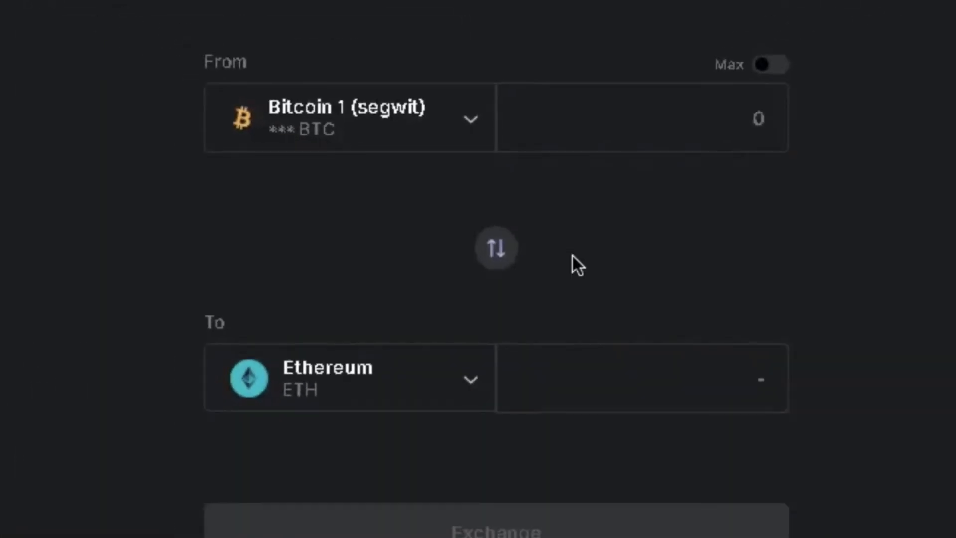
mouse_move(284, 86)
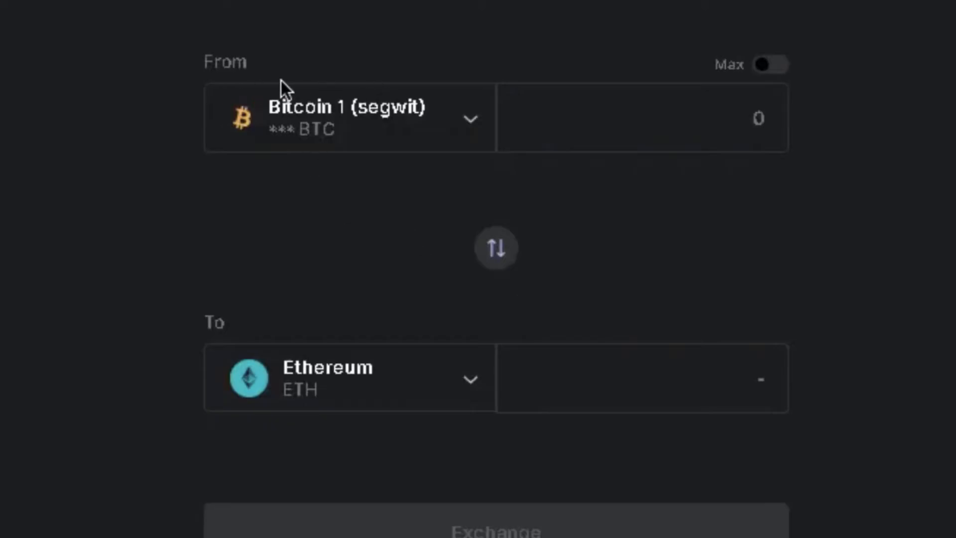
mouse_move(398, 138)
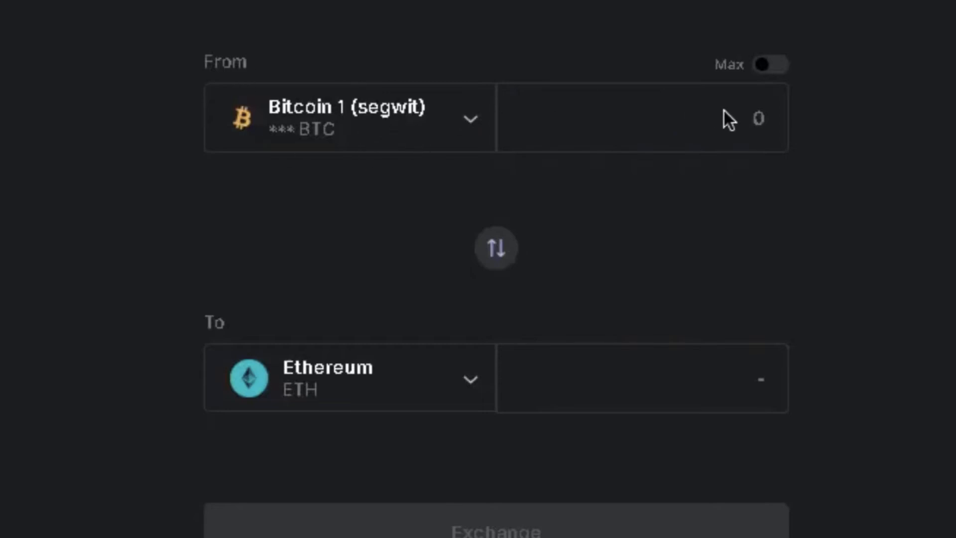
mouse_move(742, 85)
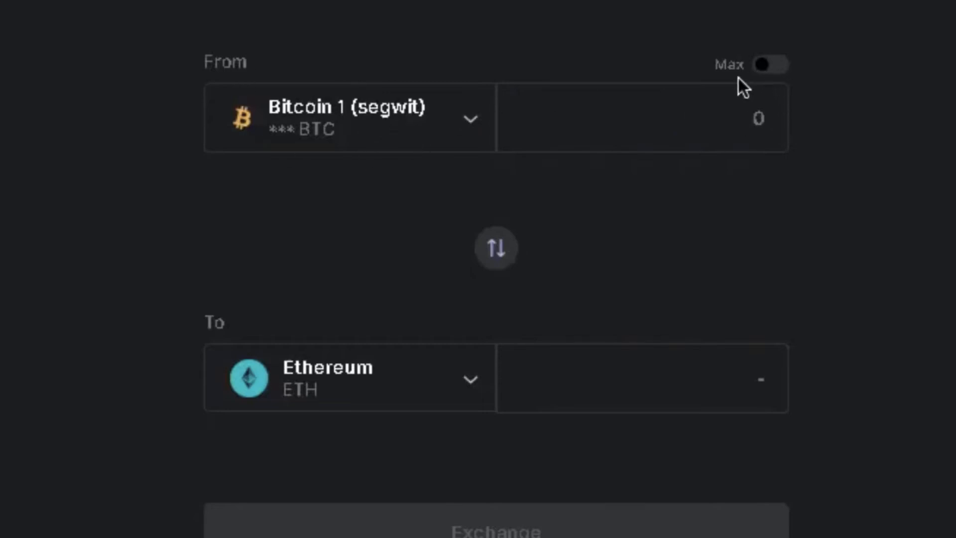
mouse_move(629, 152)
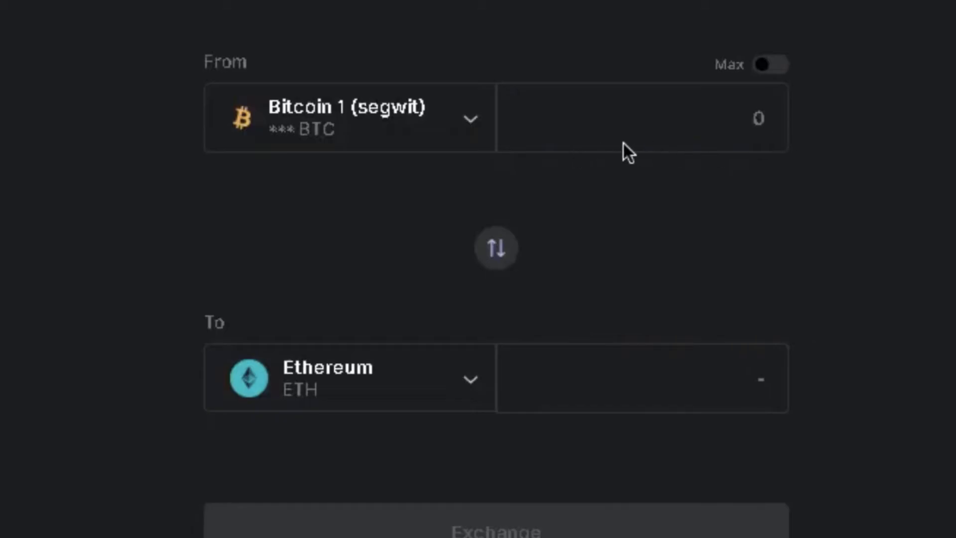
mouse_move(740, 129)
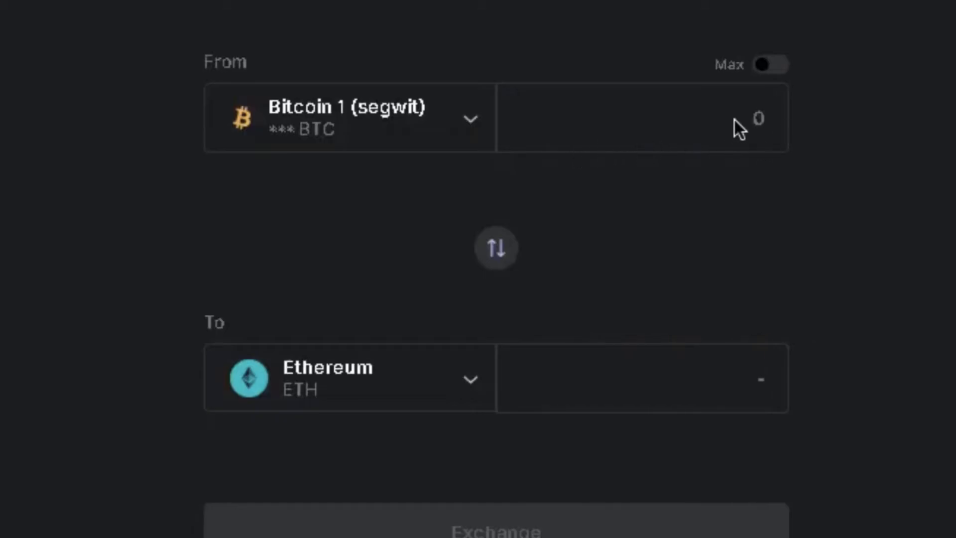
mouse_move(482, 308)
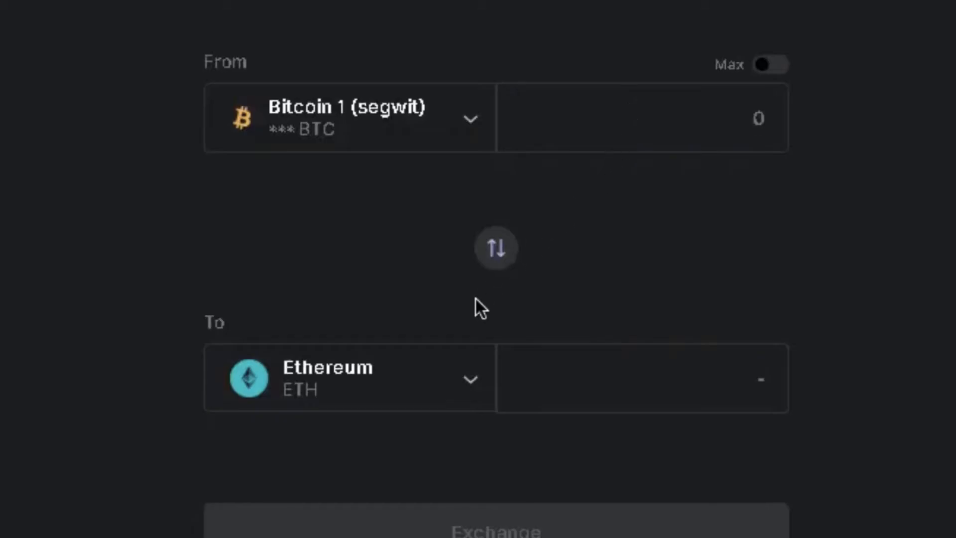
mouse_move(407, 379)
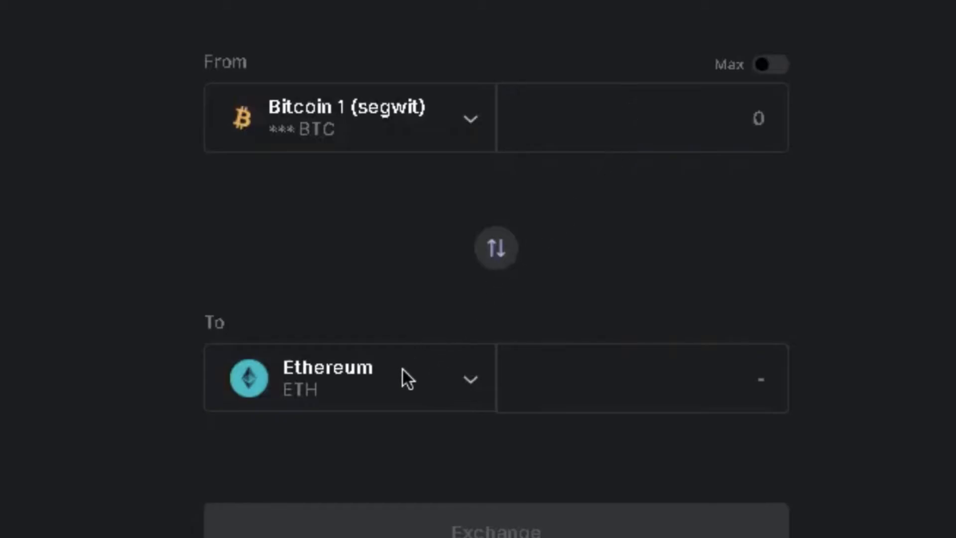
mouse_move(736, 379)
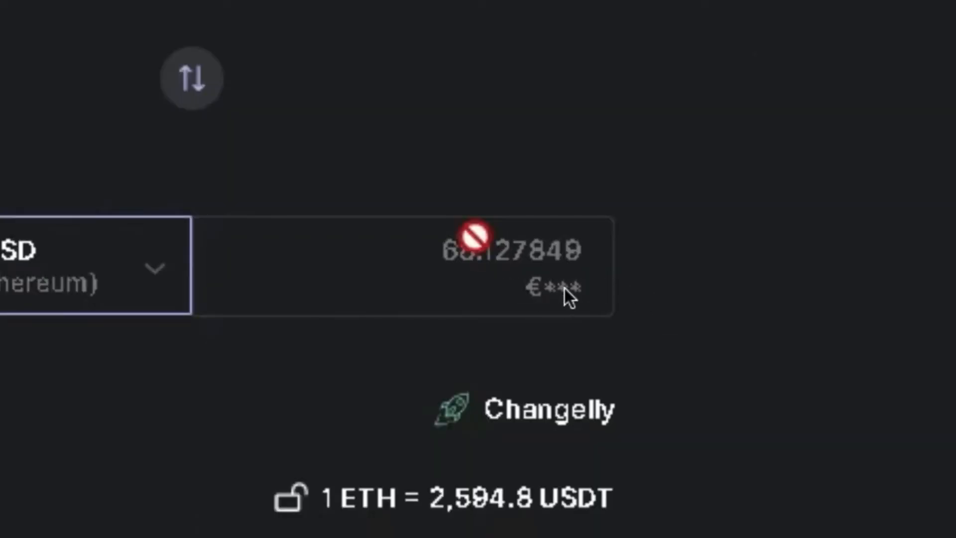
scroll("down", 3)
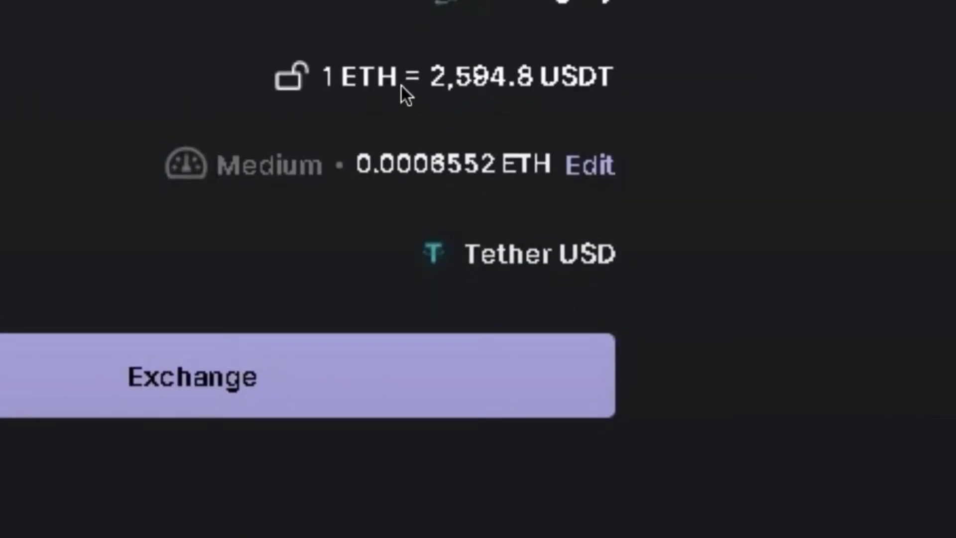
mouse_move(360, 212)
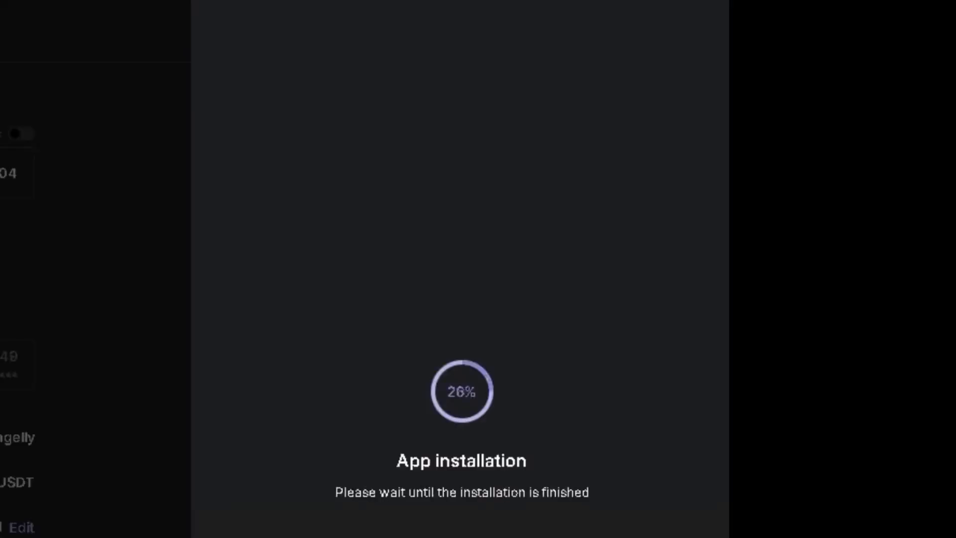
mouse_move(518, 516)
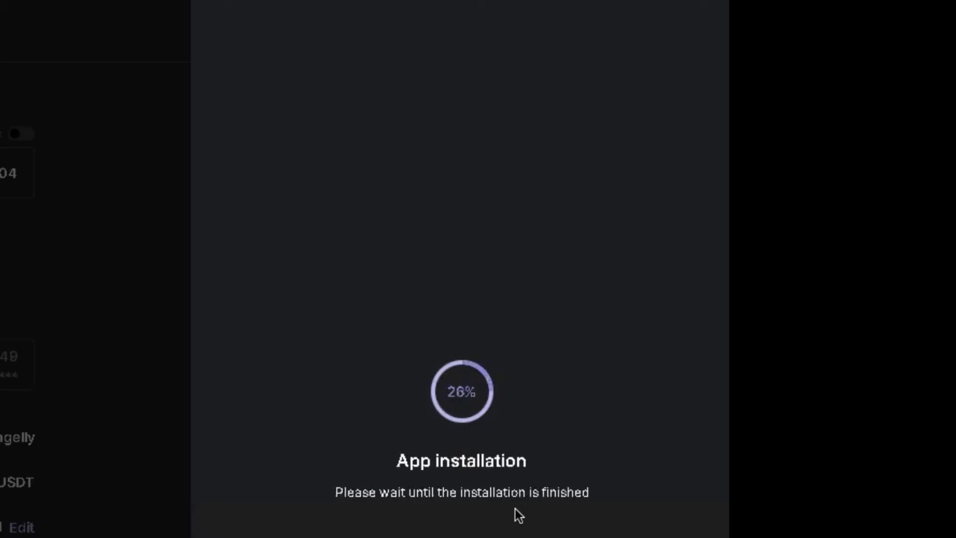
mouse_move(442, 524)
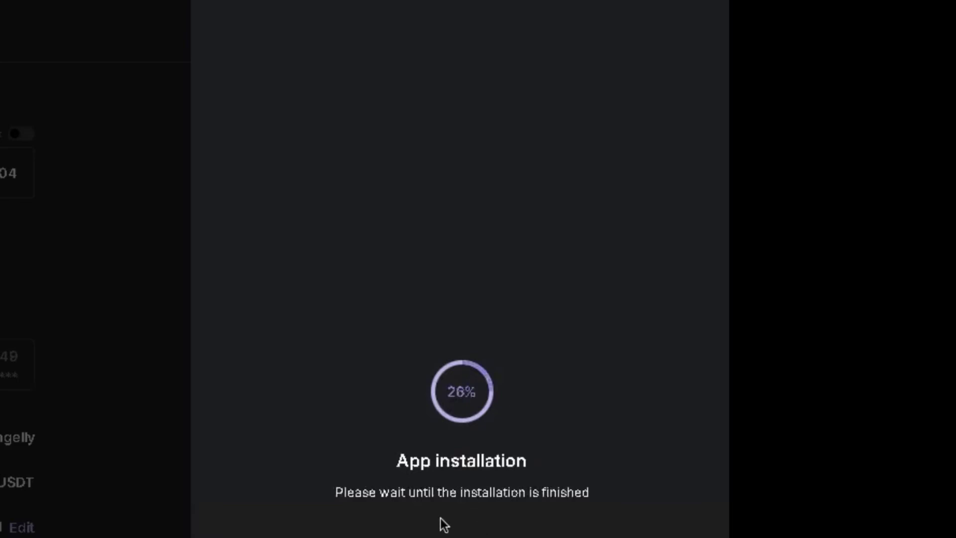
mouse_move(438, 517)
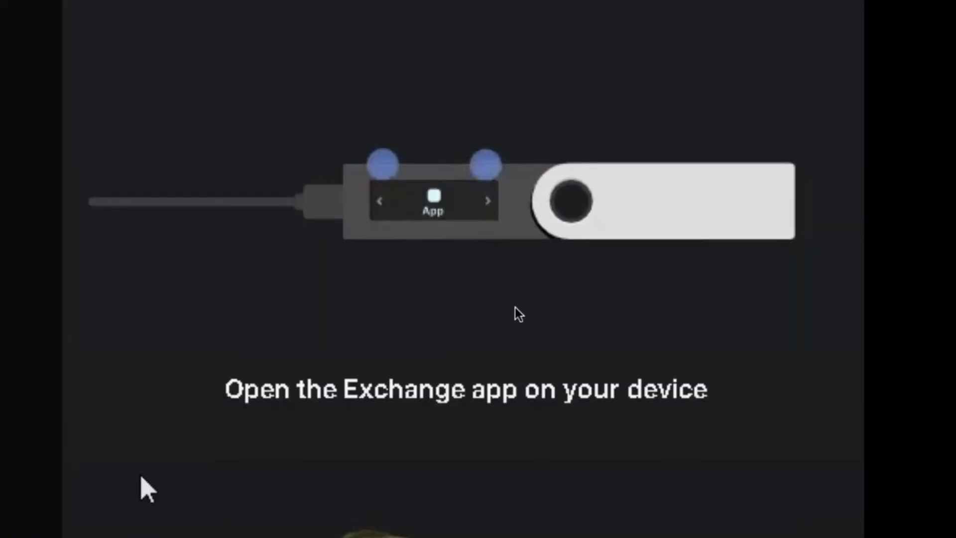
mouse_move(518, 418)
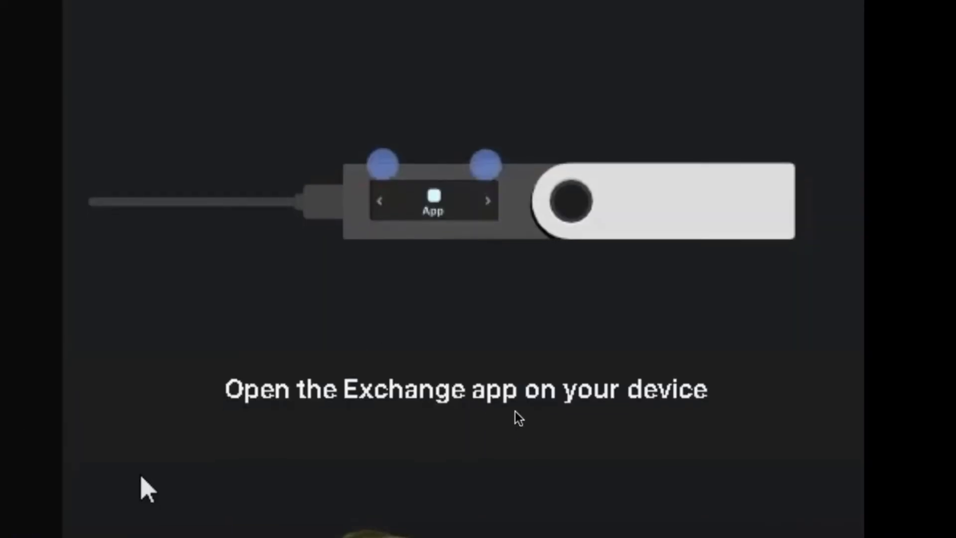
mouse_move(434, 189)
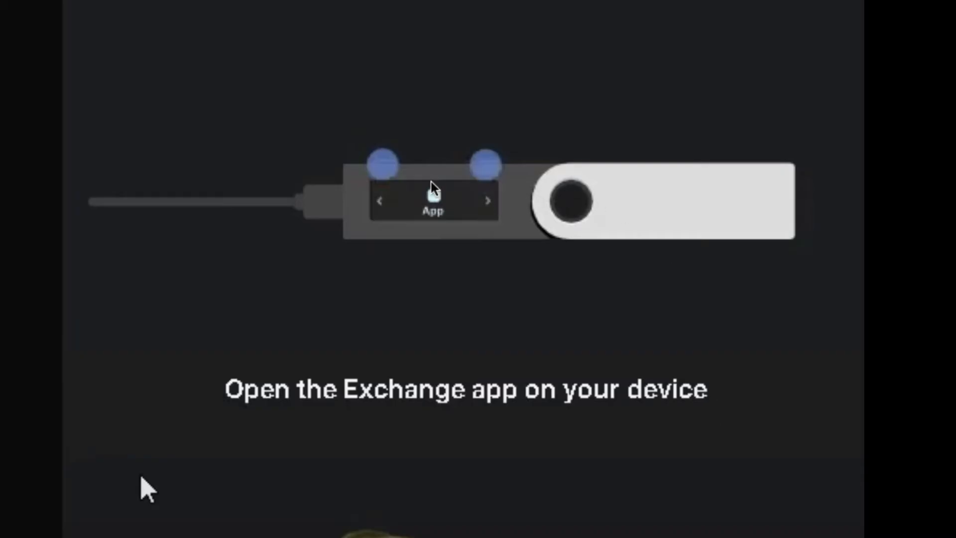
mouse_move(348, 250)
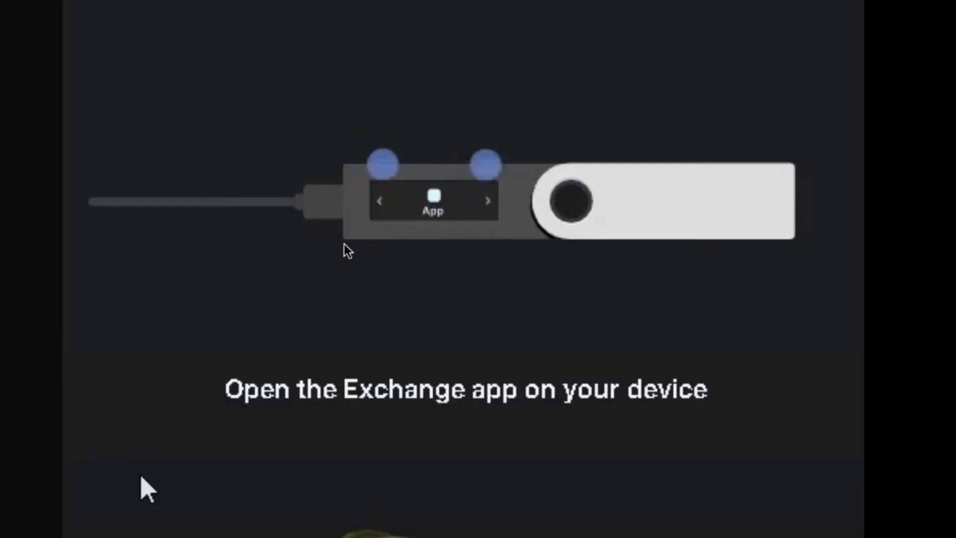
mouse_move(372, 192)
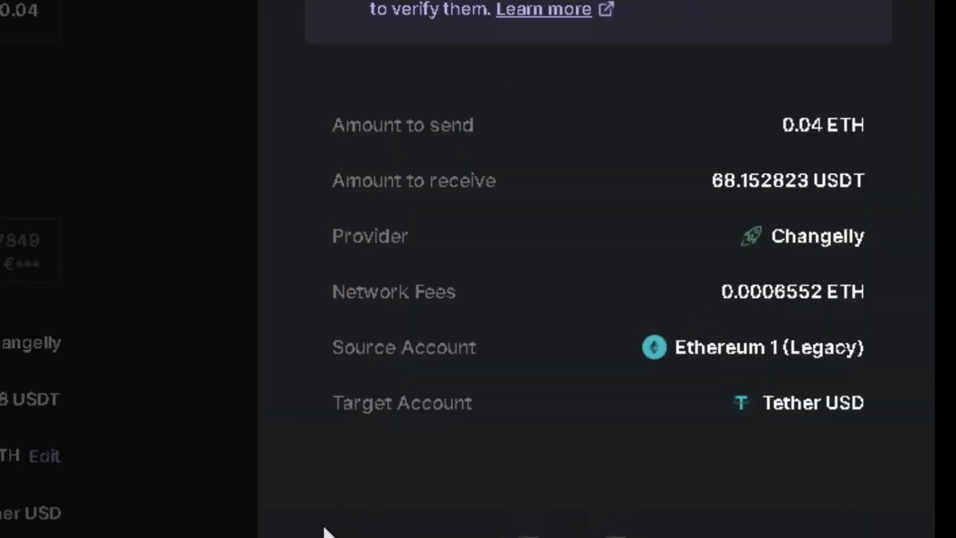
mouse_move(385, 210)
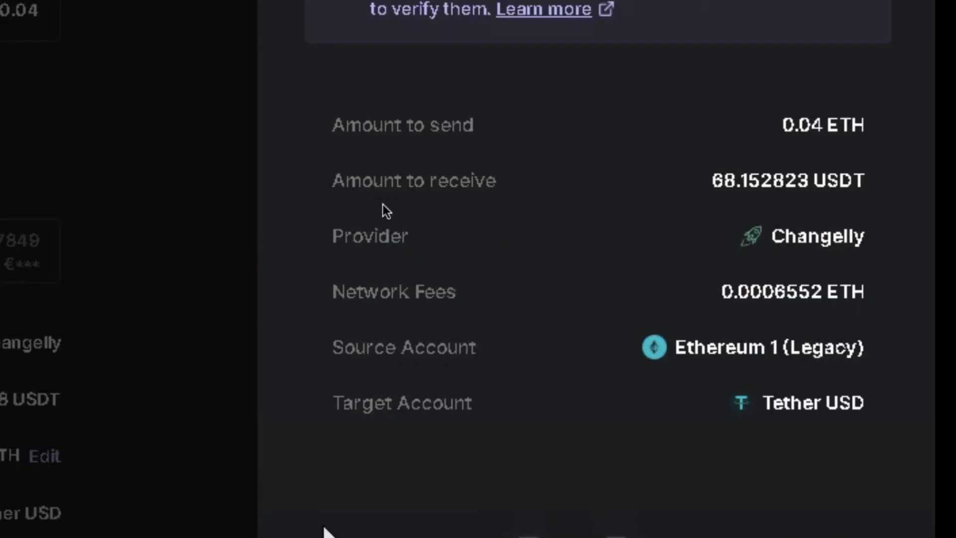
mouse_move(465, 332)
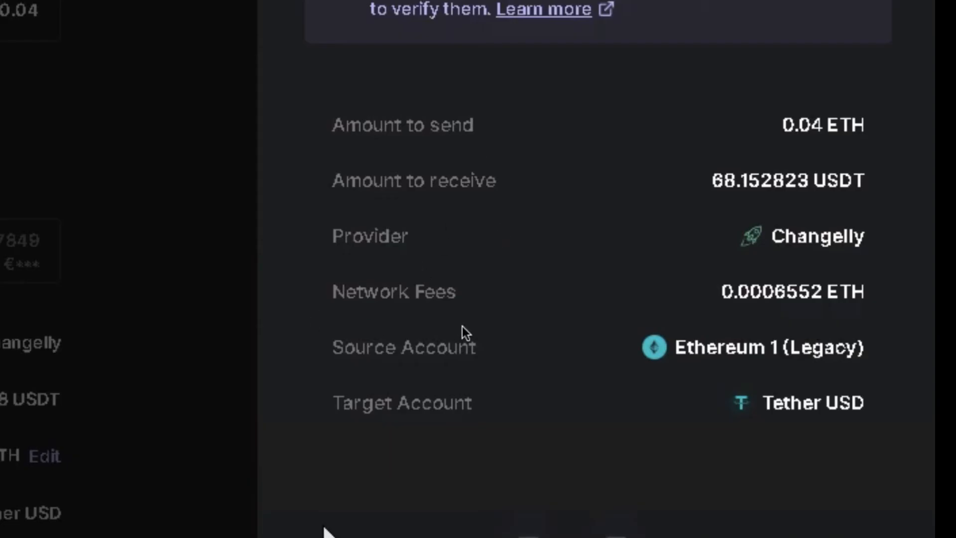
mouse_move(618, 353)
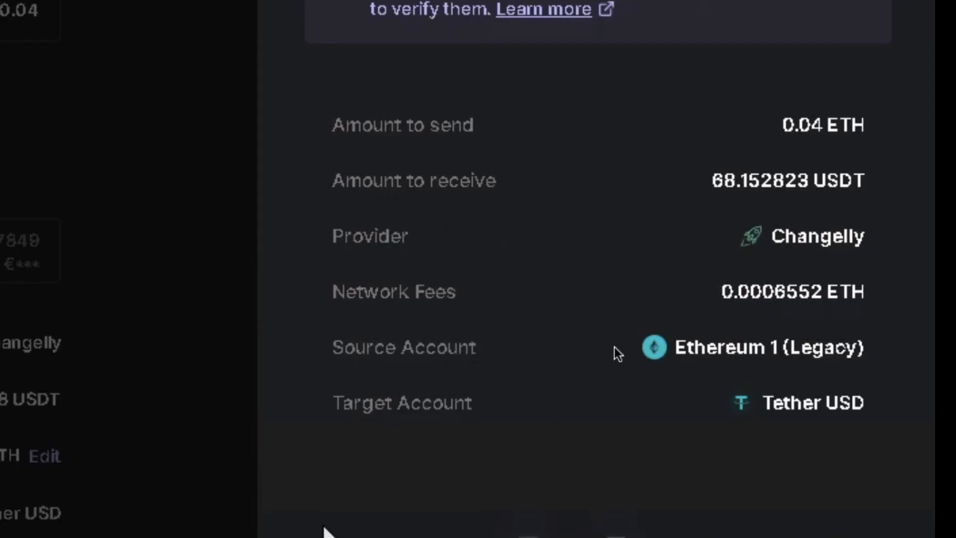
mouse_move(698, 226)
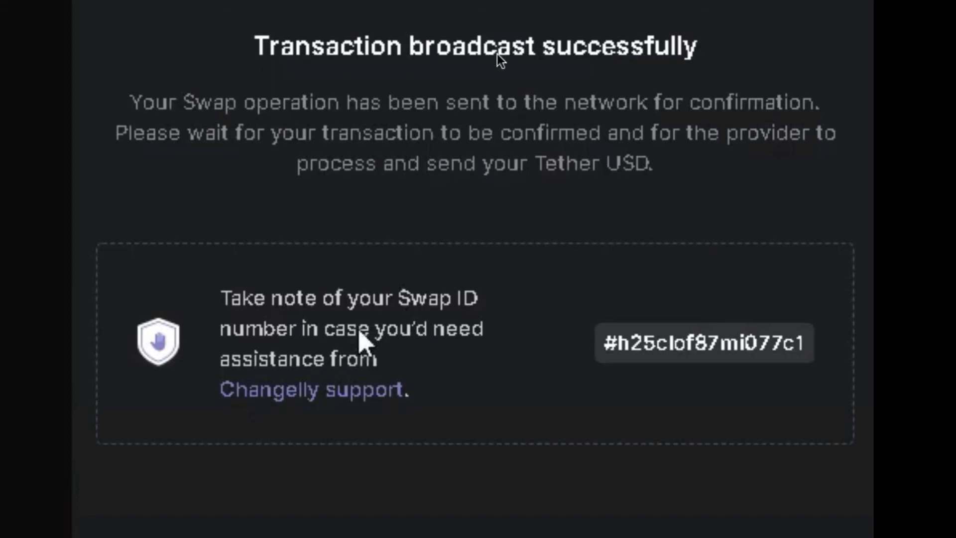
mouse_move(669, 102)
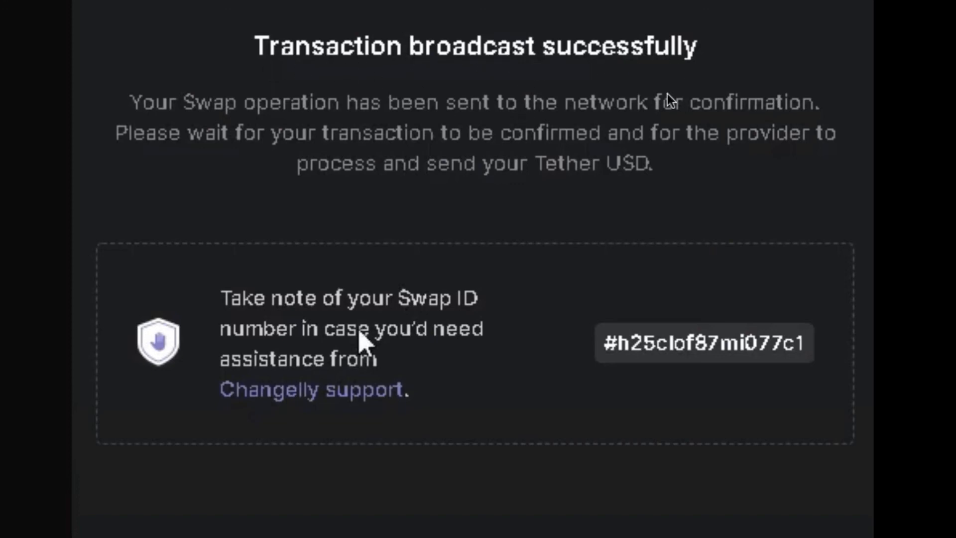
mouse_move(477, 317)
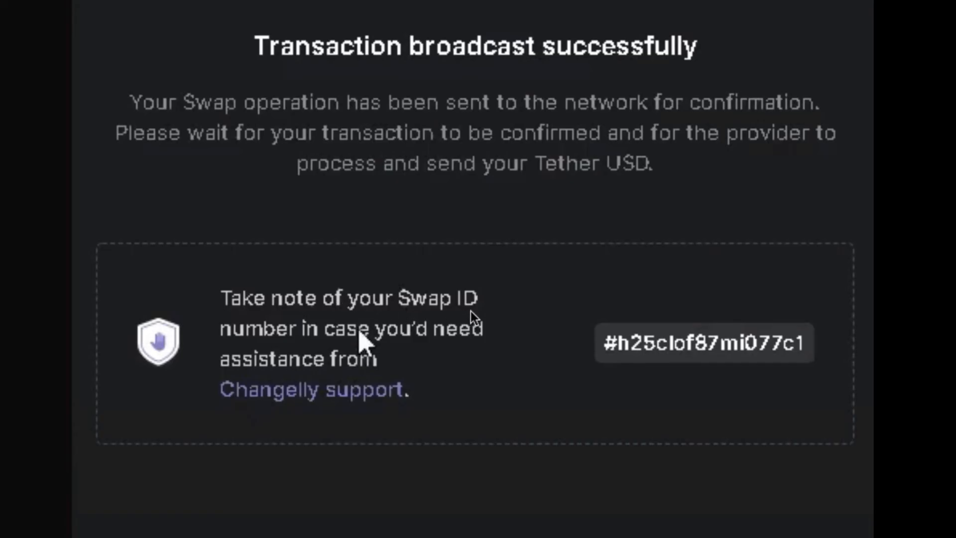
mouse_move(435, 372)
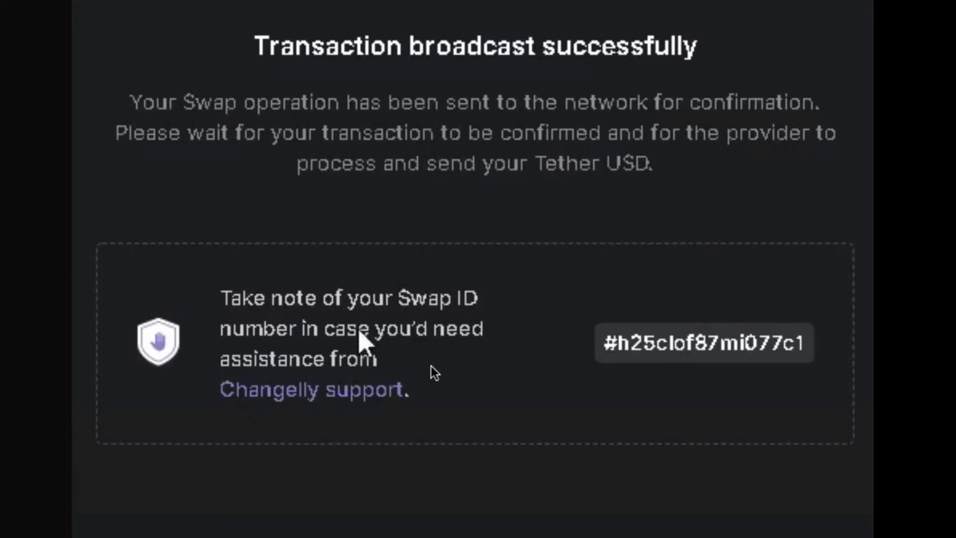
mouse_move(368, 409)
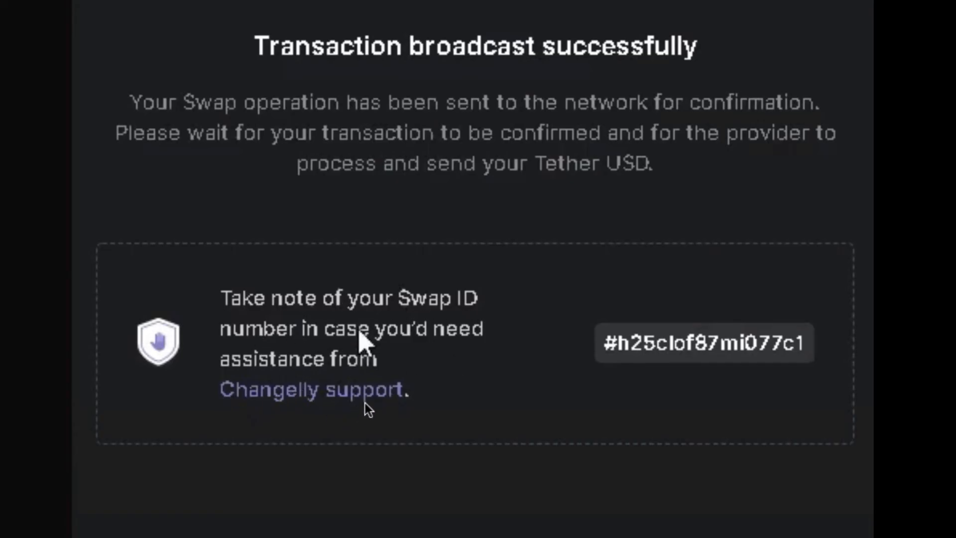
mouse_move(811, 391)
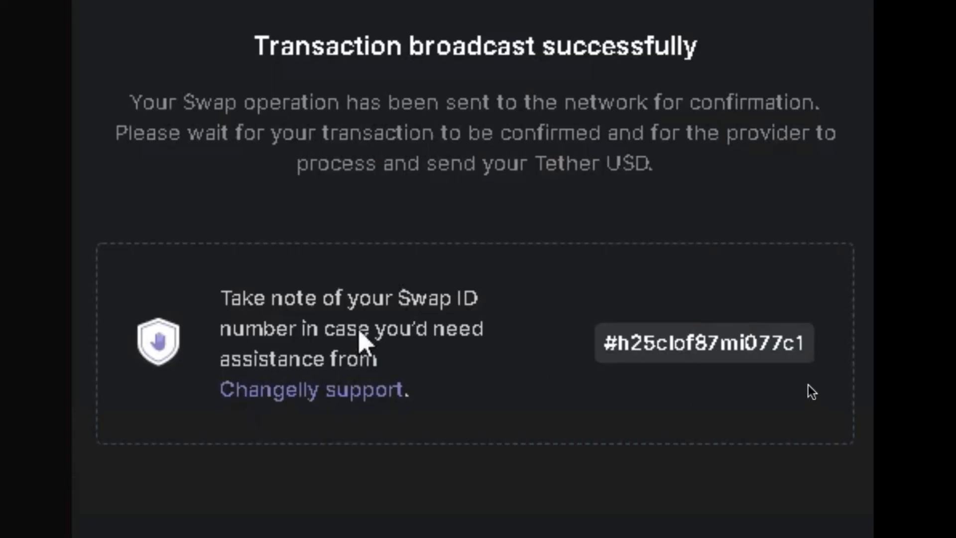
mouse_move(758, 366)
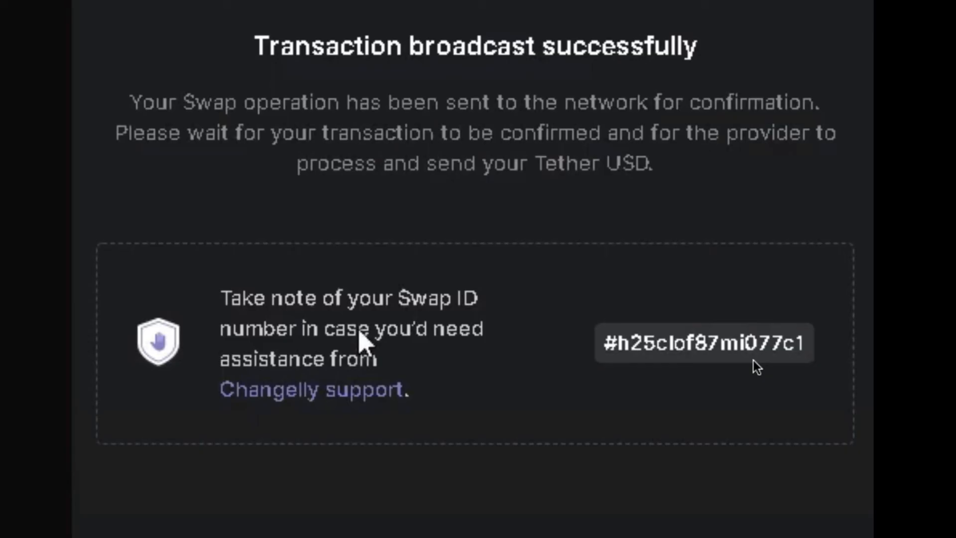
mouse_move(589, 312)
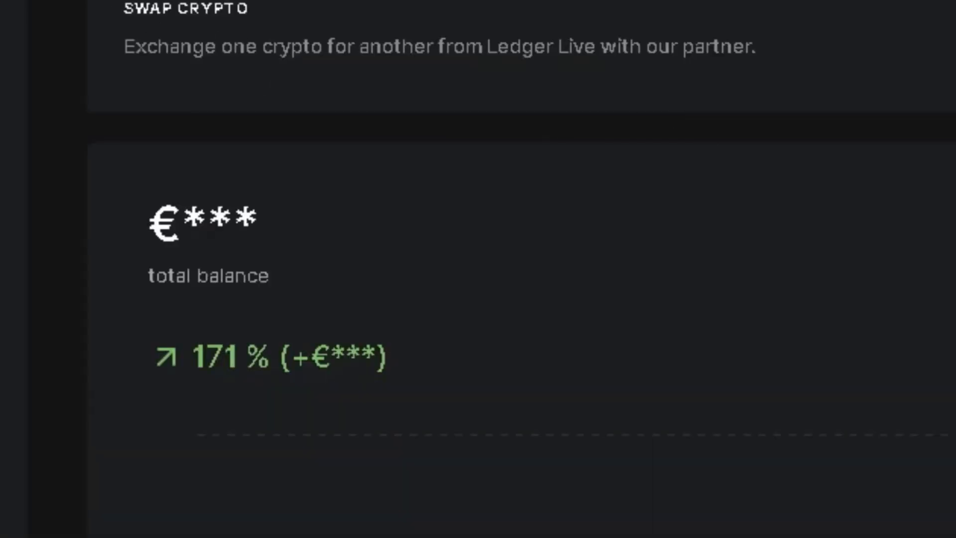
mouse_move(88, 209)
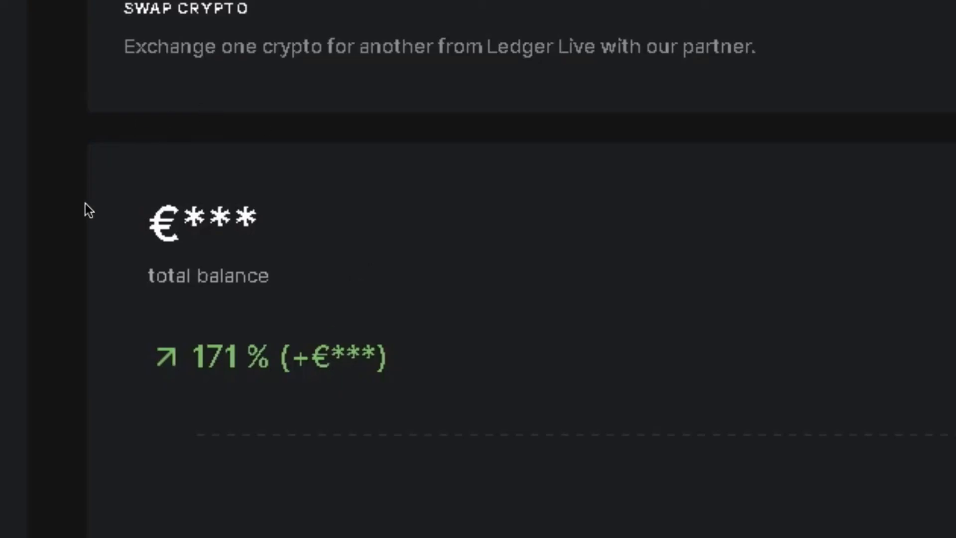
mouse_move(356, 371)
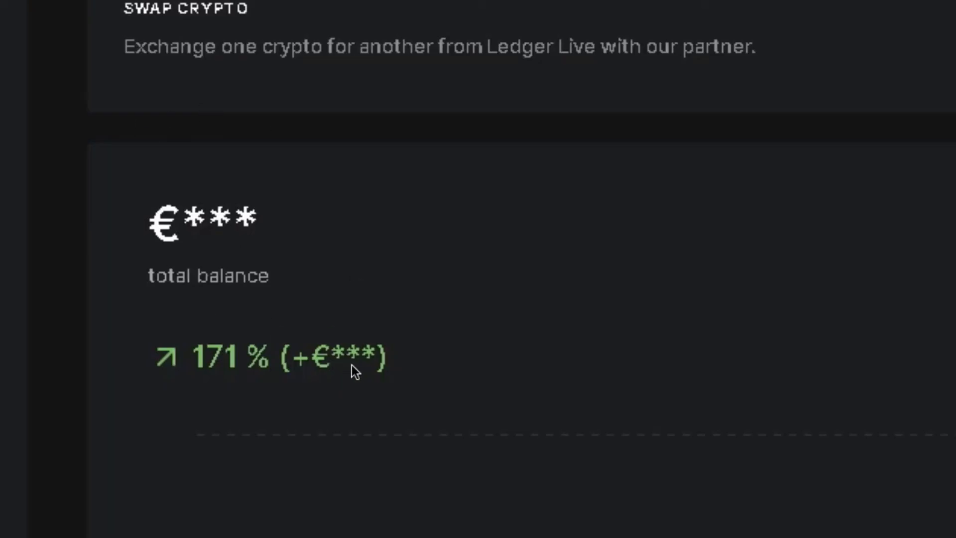
mouse_move(203, 244)
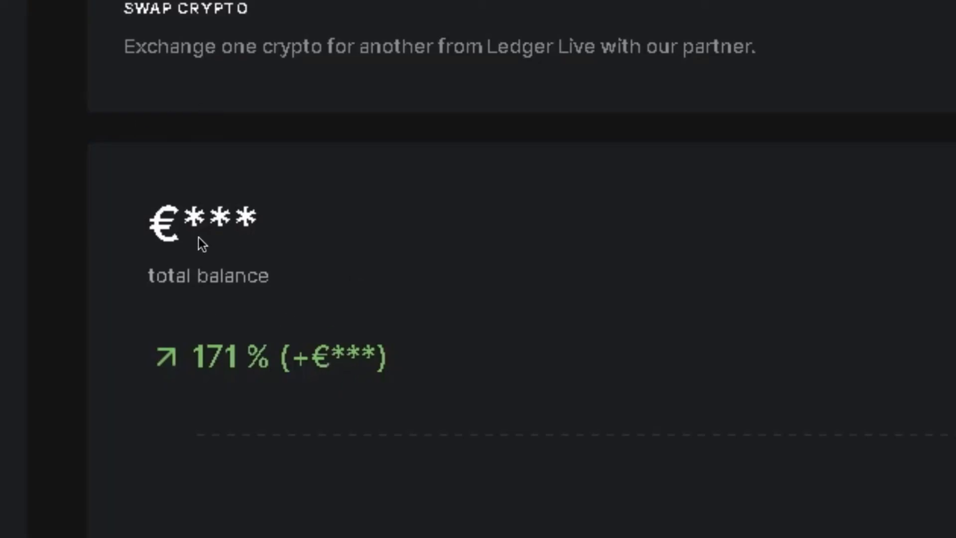